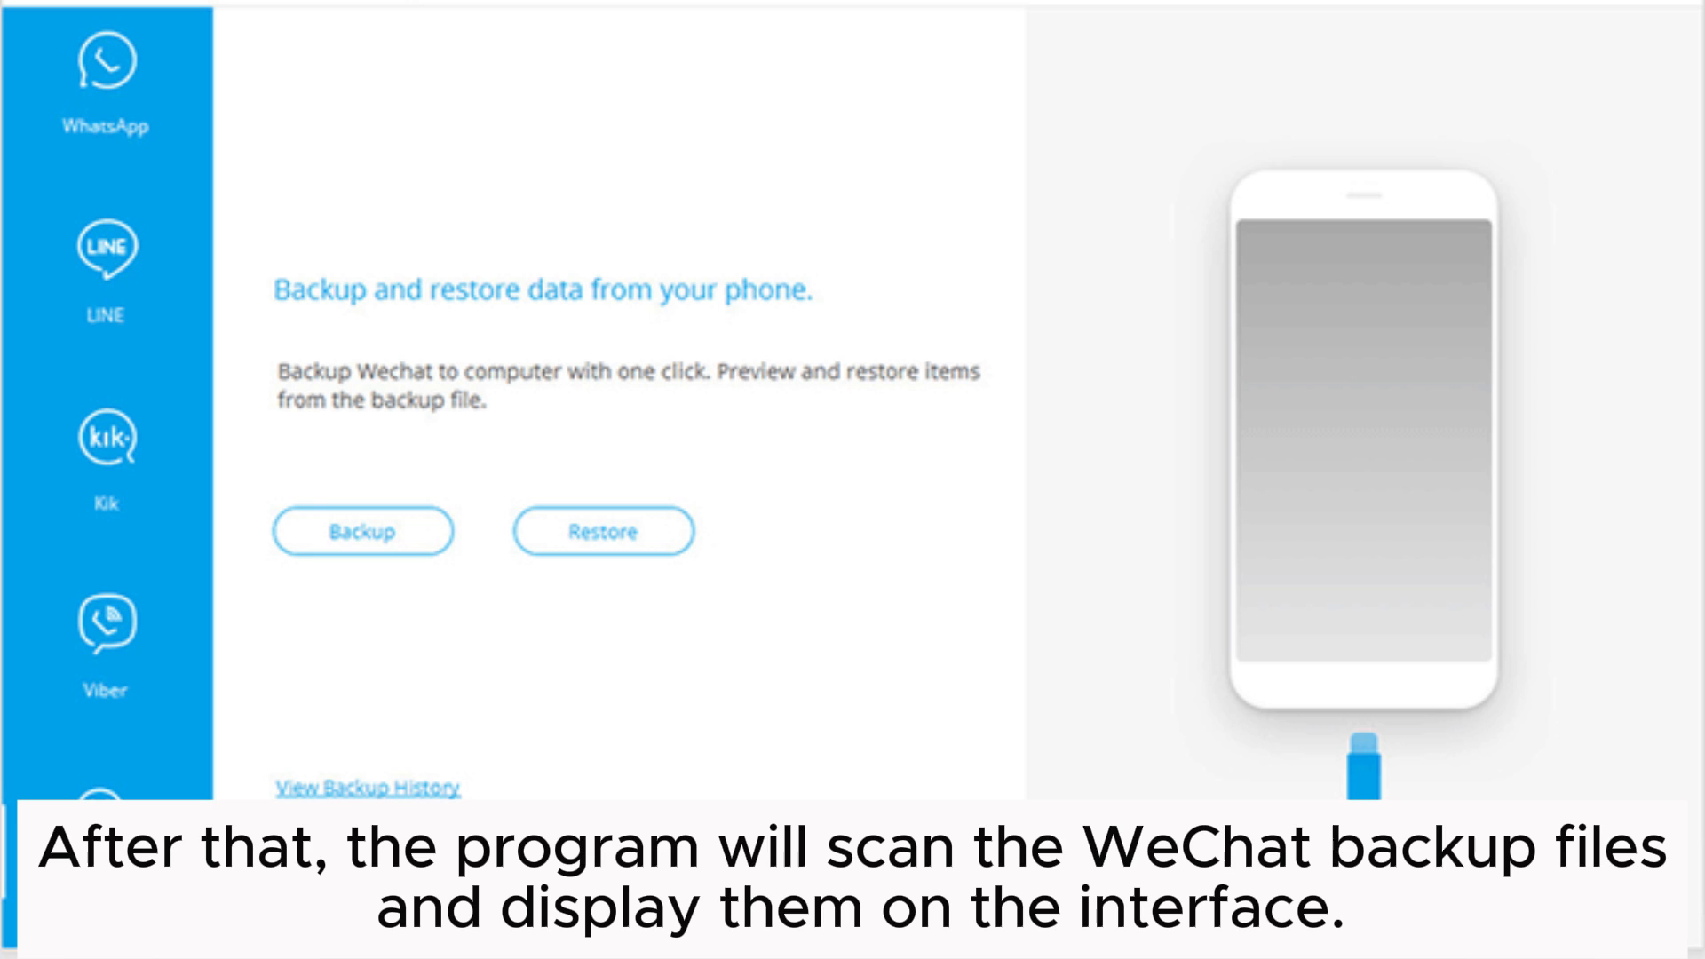
# Select WeChat in the MobiKin sidebar to reach its Backup and Restore options
pyautogui.click(602, 531)
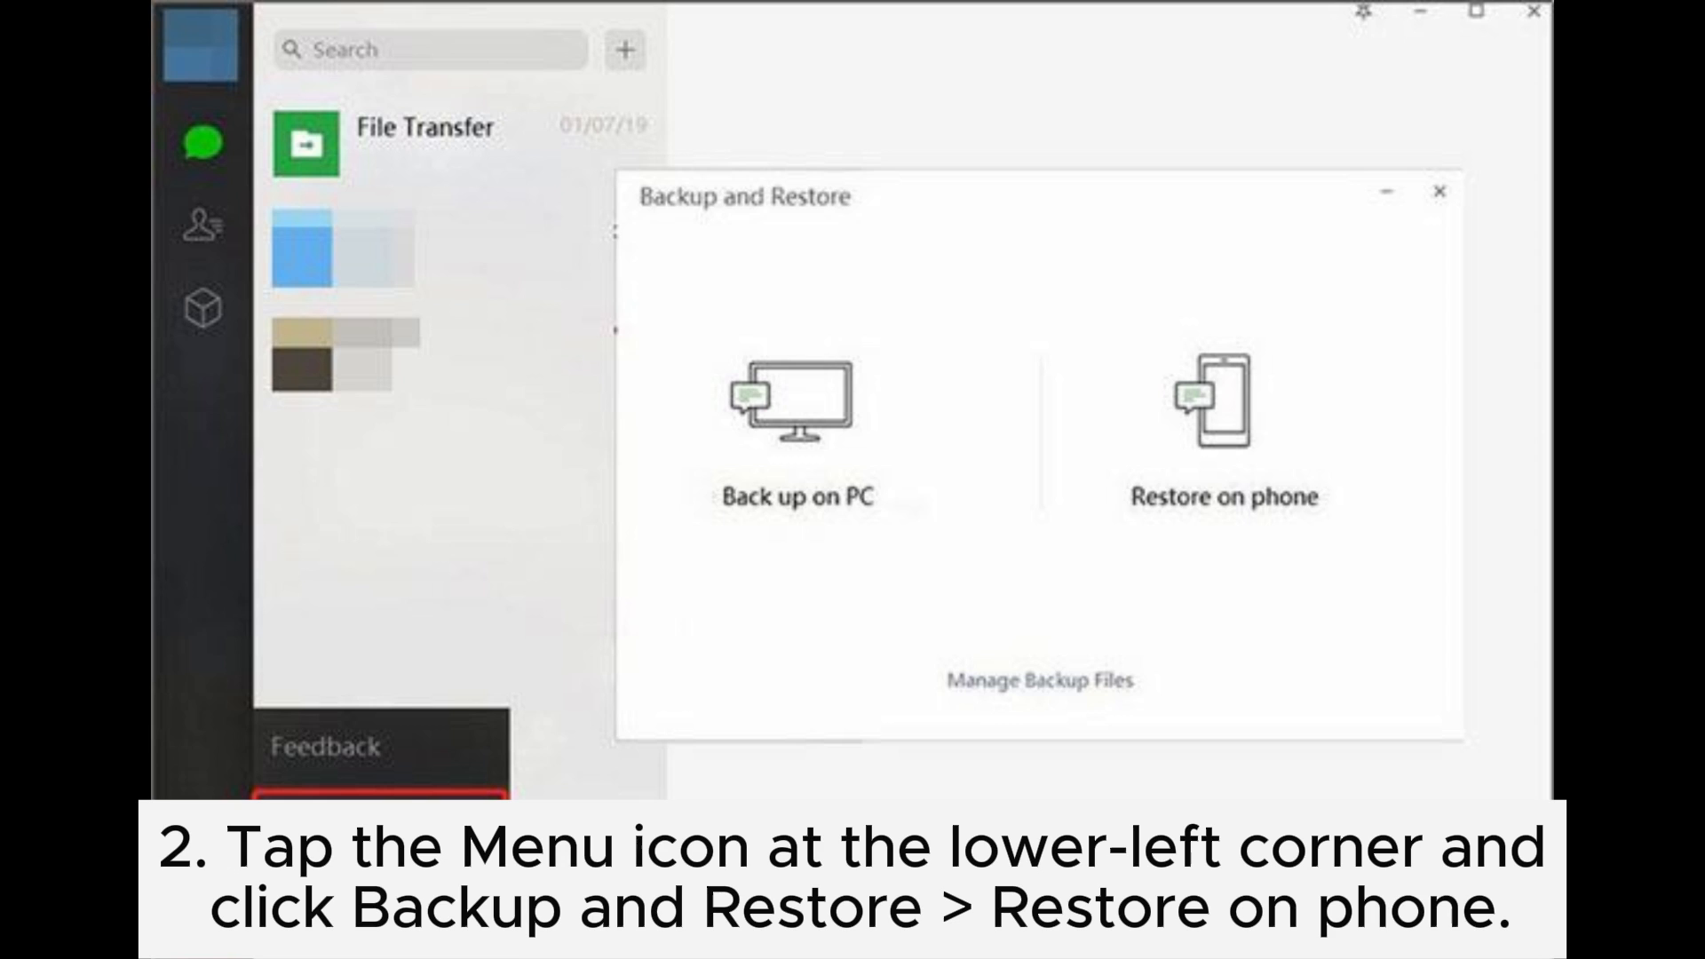
# Open WeChat Desktop's bottom-left menu to reach Backup and Restore
pyautogui.click(204, 921)
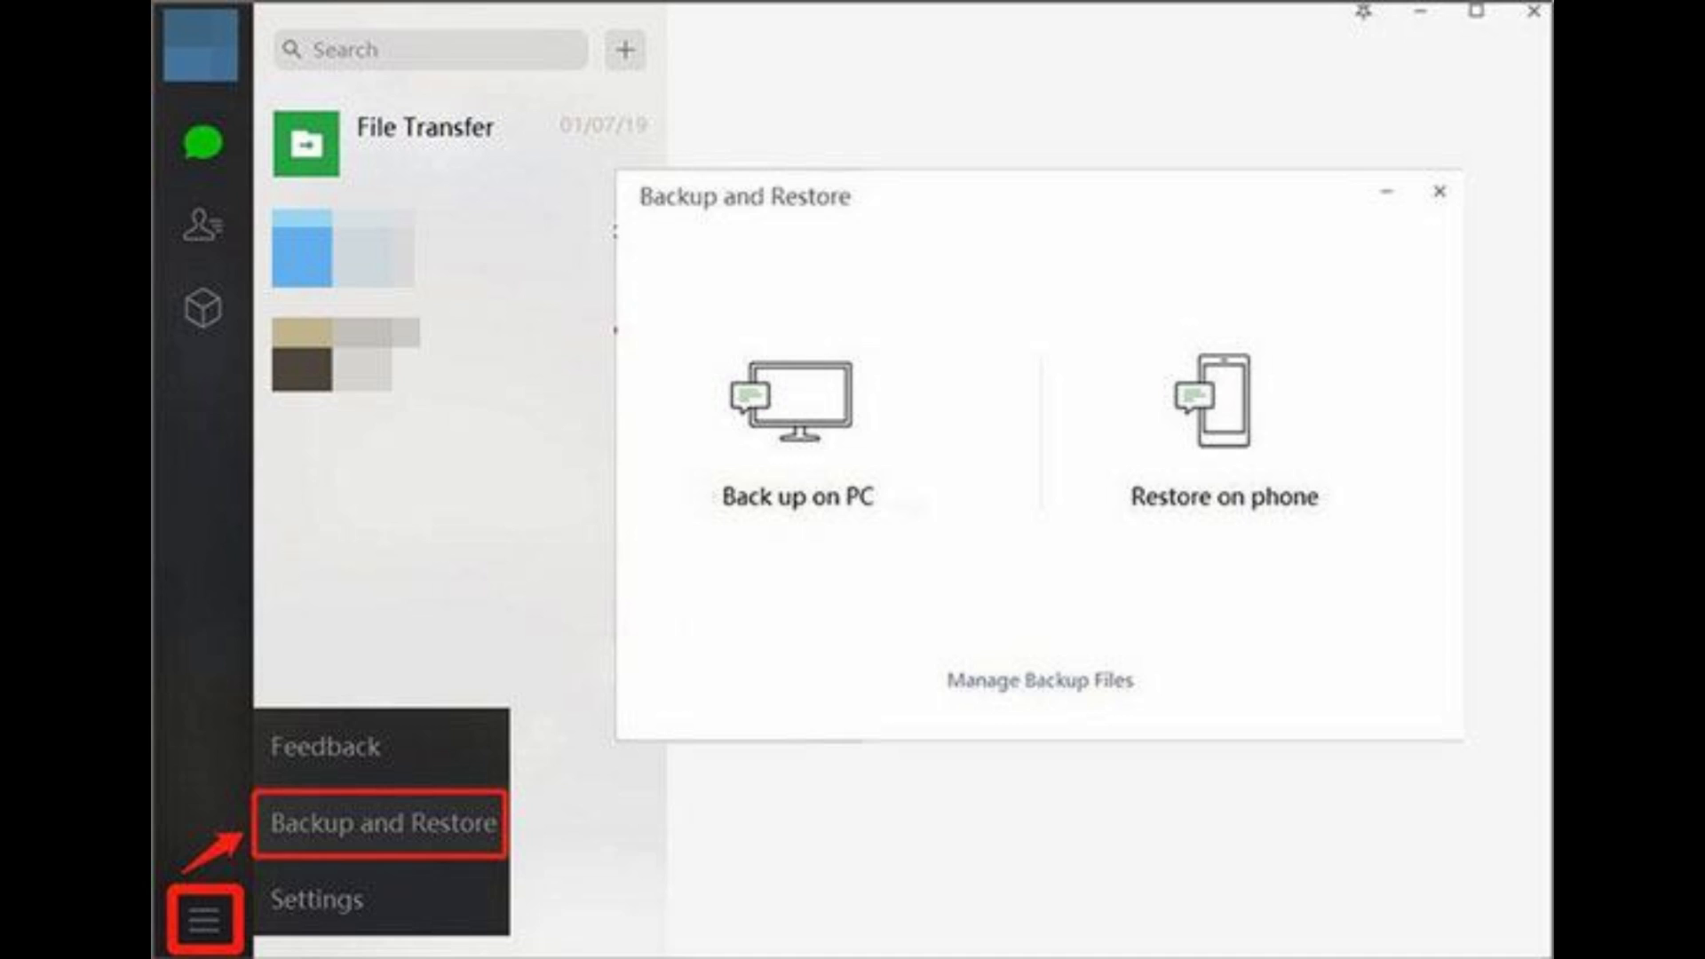